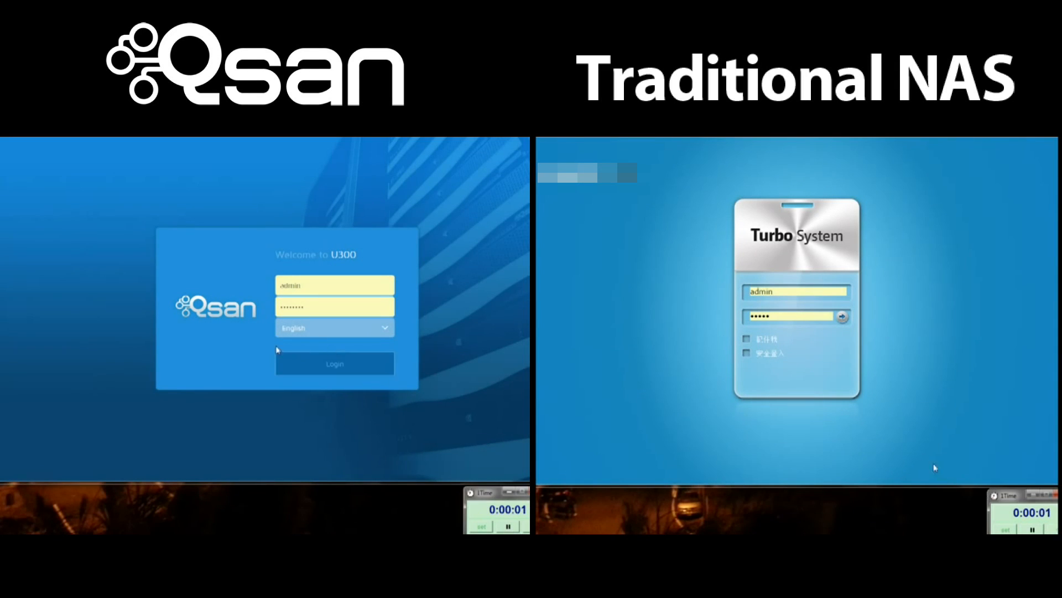
- Sign in to the Qsan U300 as admin
{"action": "left_click", "coordinate": [335, 364]}
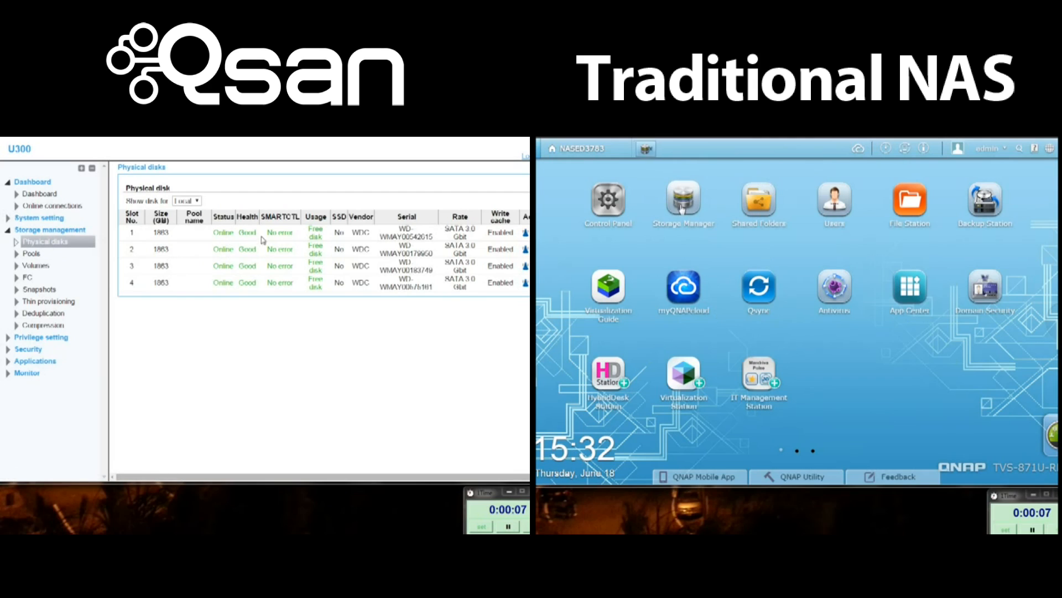
- Start a new pool named test with RAID 5 selected across disks 1–4
{"action": "left_click", "coordinate": [683, 198]}
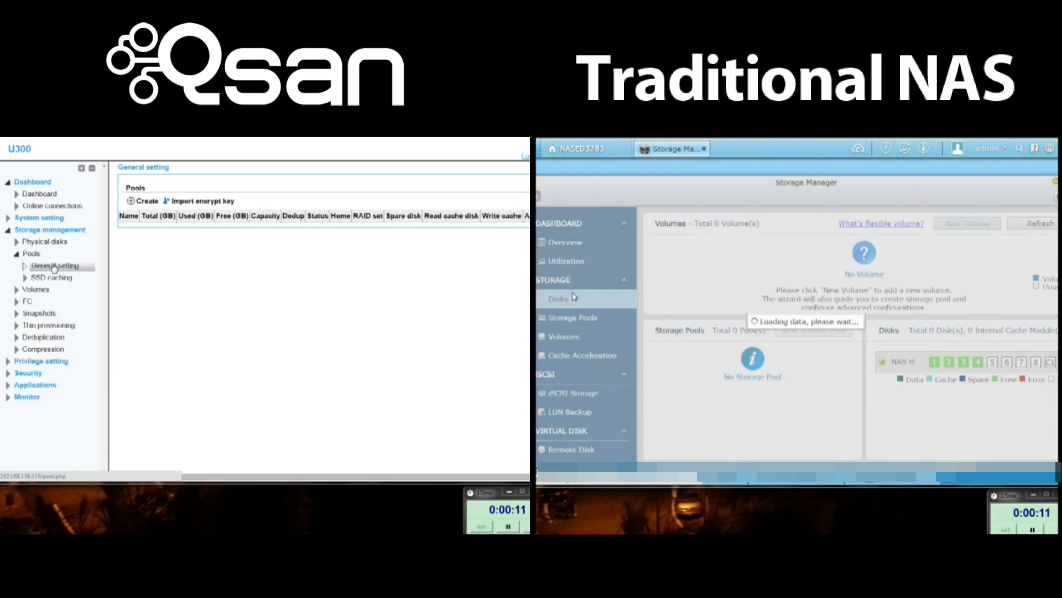
{"action": "left_click", "coordinate": [145, 200]}
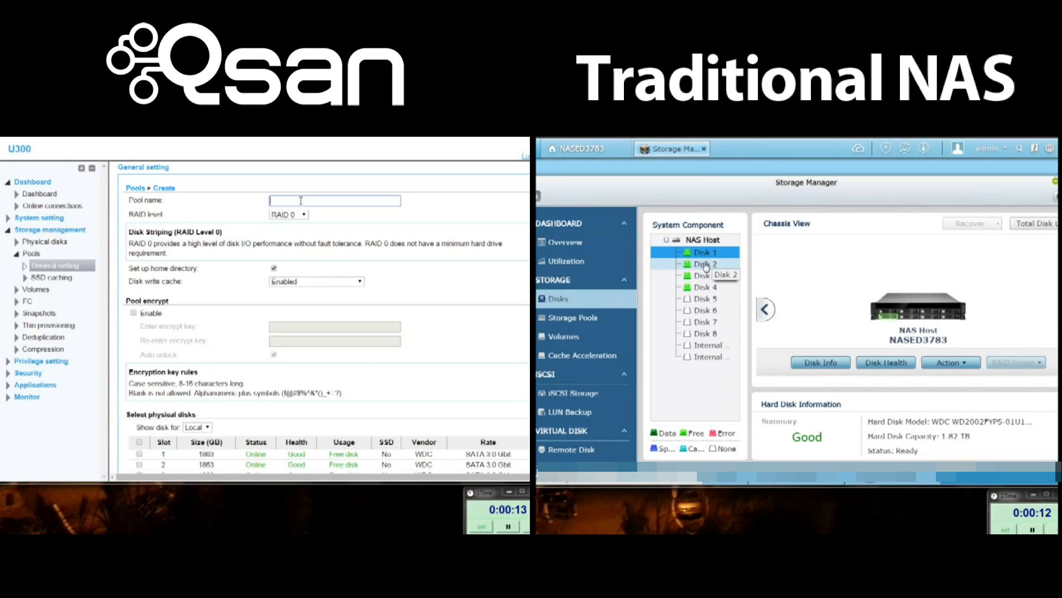
{"action": "type", "text": "test"}
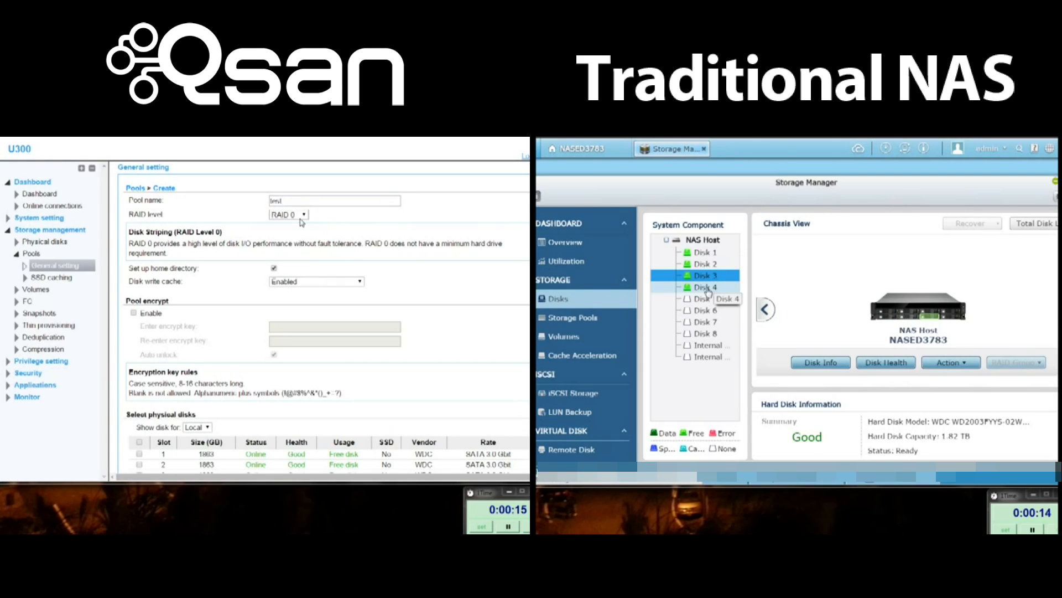
{"action": "left_click", "coordinate": [288, 214]}
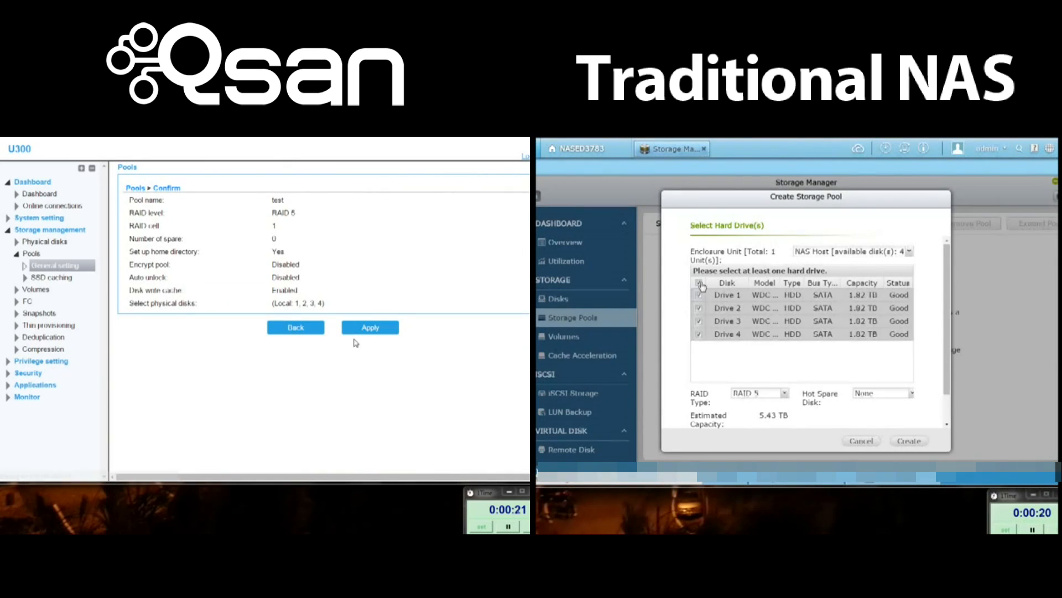
- Apply the pool so test appears online as RAID 5 on disks 1–4 with about 5,468 GB free
{"action": "left_click", "coordinate": [908, 441]}
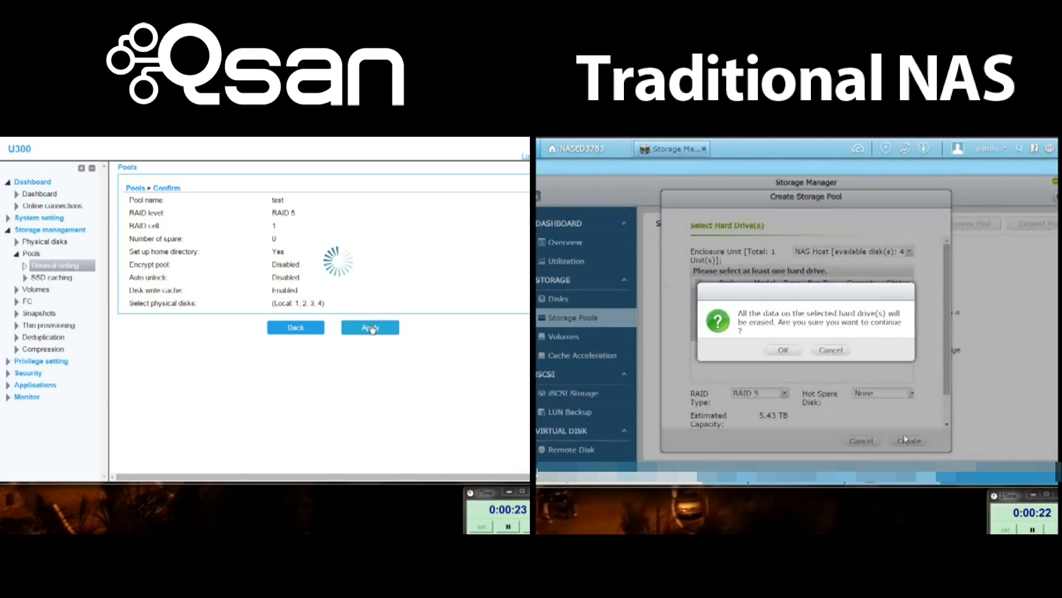
{"action": "left_click", "coordinate": [783, 350]}
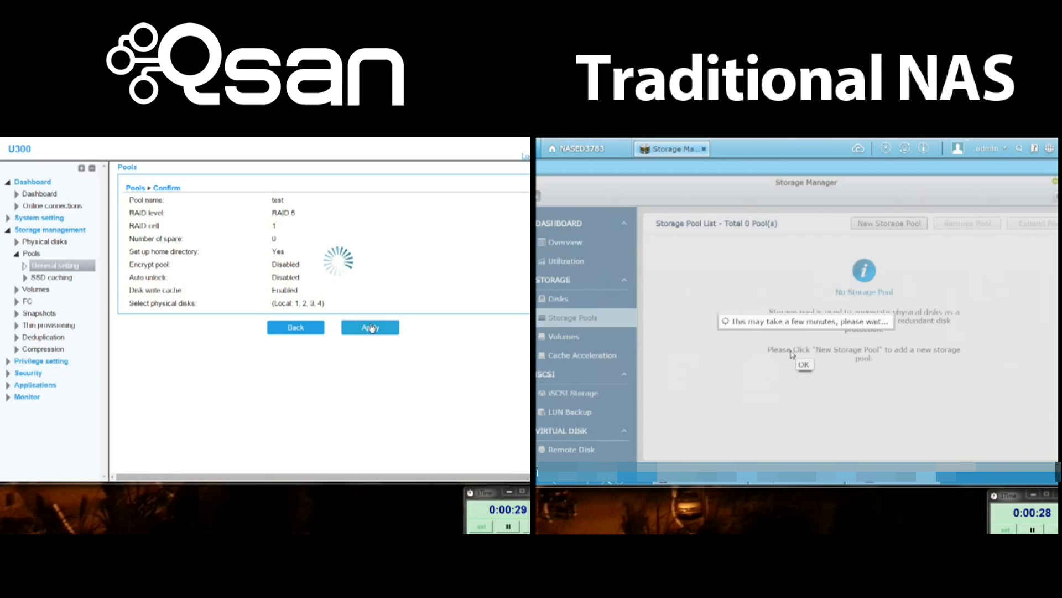
{"action": "left_click", "coordinate": [369, 327]}
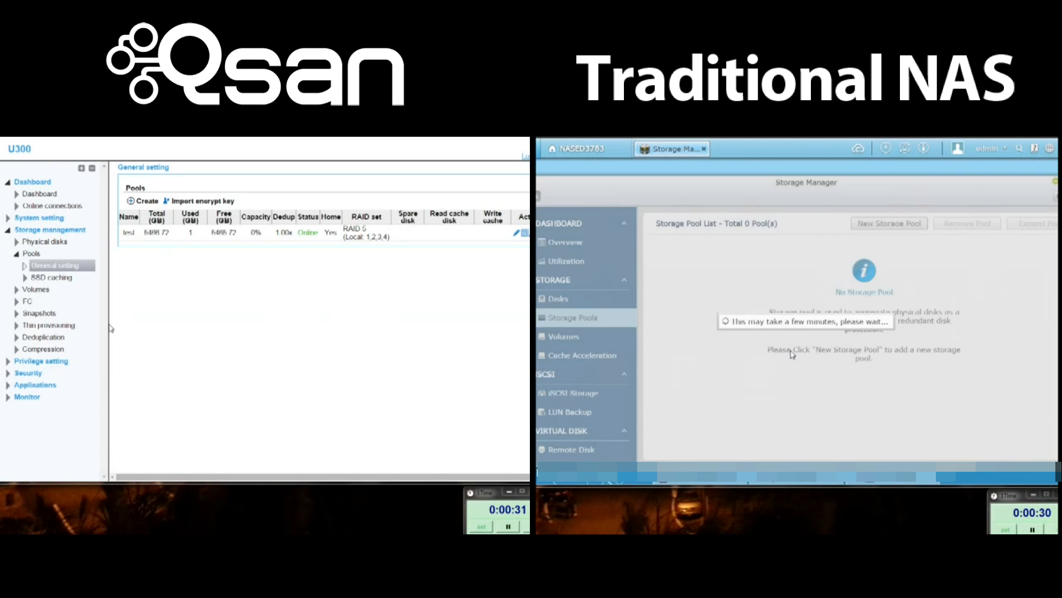
- Create a full-size volume named test on pool test
{"action": "left_click", "coordinate": [31, 289]}
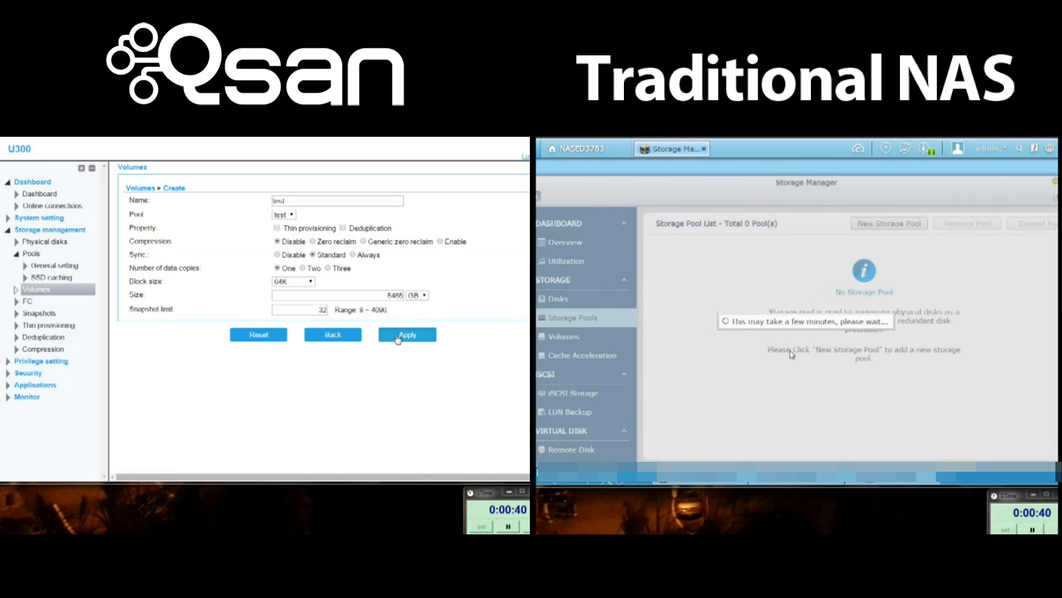
{"action": "left_click", "coordinate": [407, 334]}
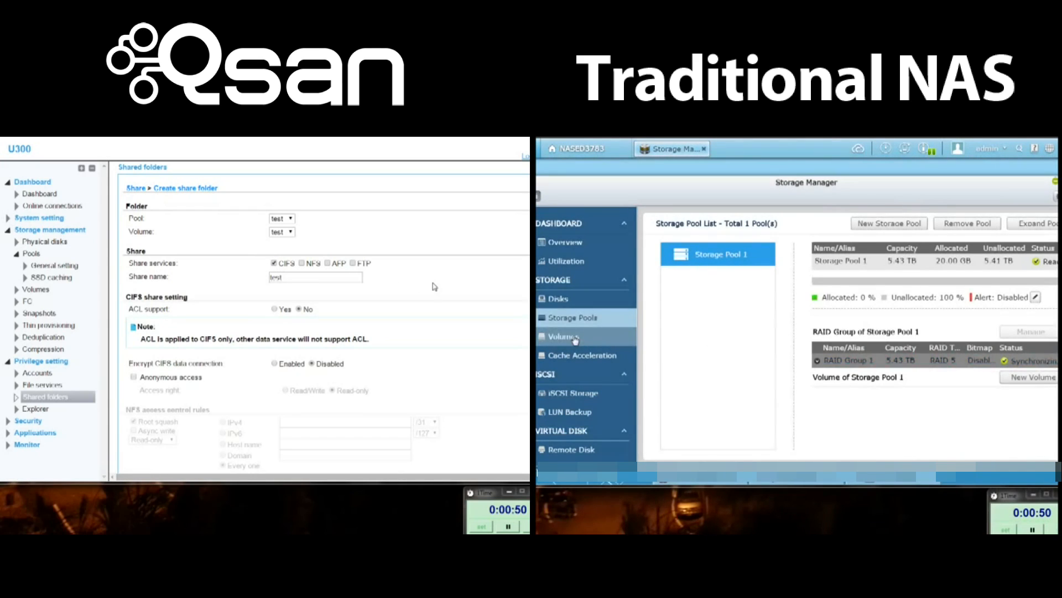
- Save the CIFS share test and reach the storage at \\192.168.138.119
{"action": "left_click", "coordinate": [563, 336]}
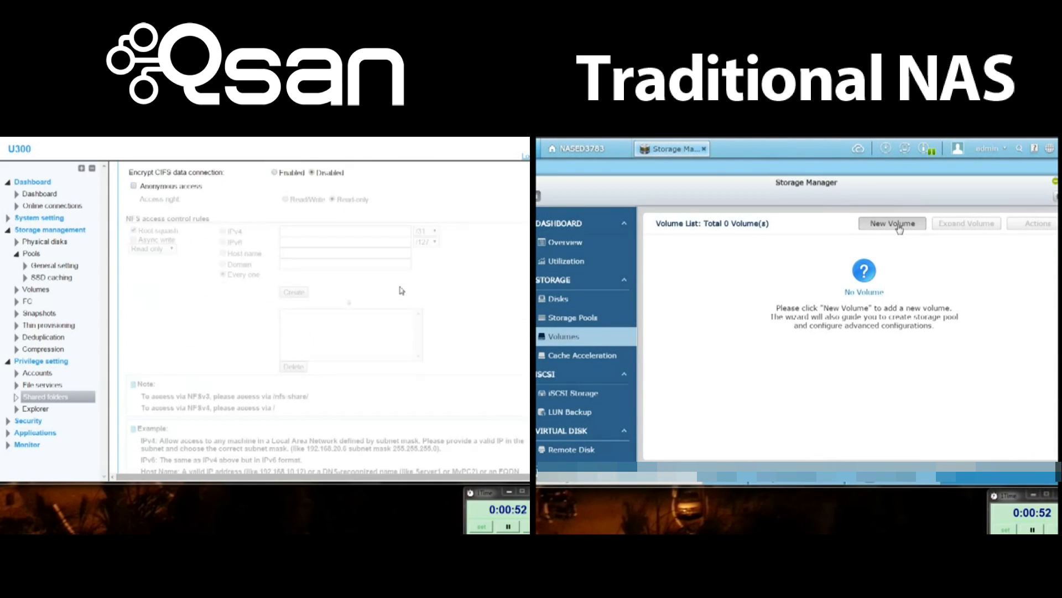
{"action": "left_click", "coordinate": [892, 223]}
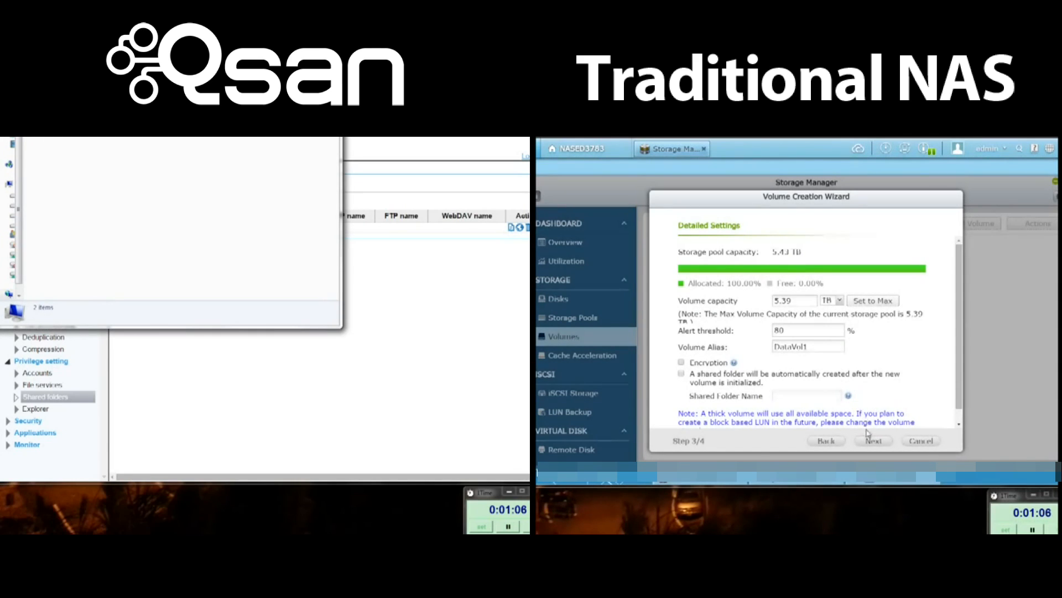
- Enter the test share and copy Test video.mkv into it
{"action": "left_click", "coordinate": [873, 441]}
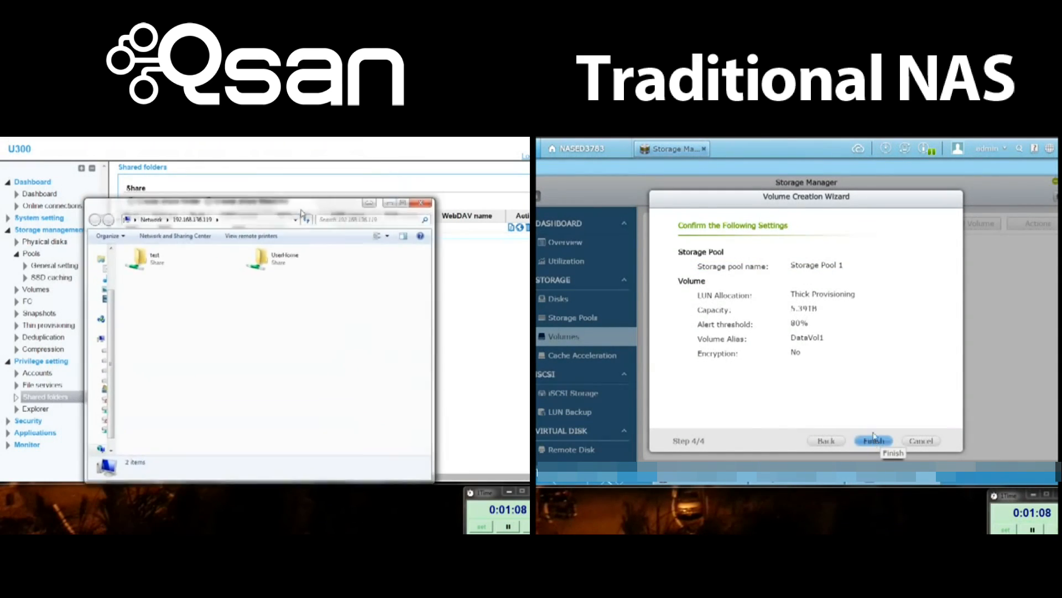
{"action": "left_click", "coordinate": [873, 440]}
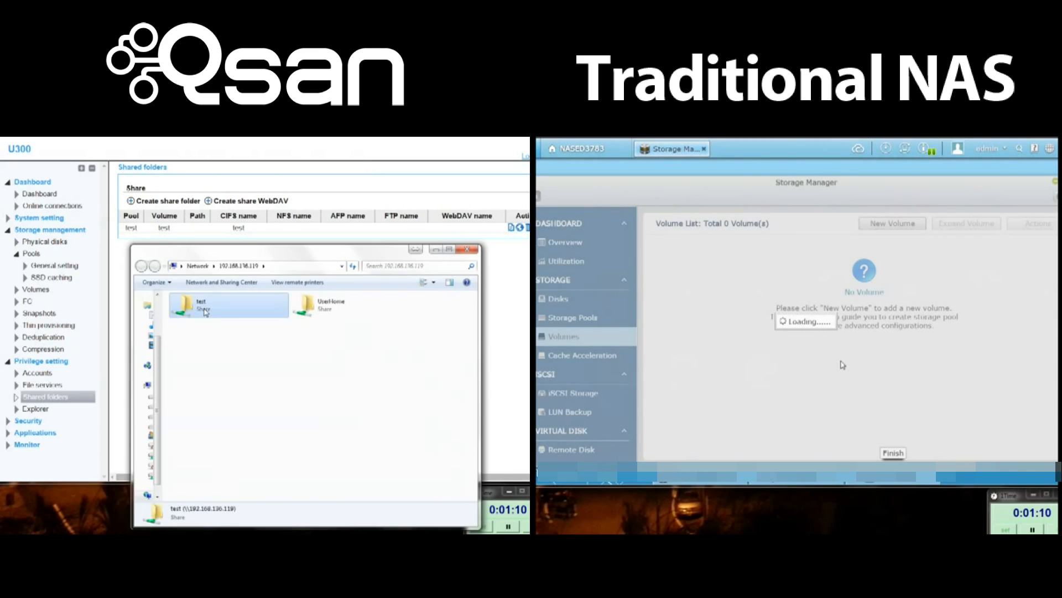
{"action": "double_click", "coordinate": [211, 305]}
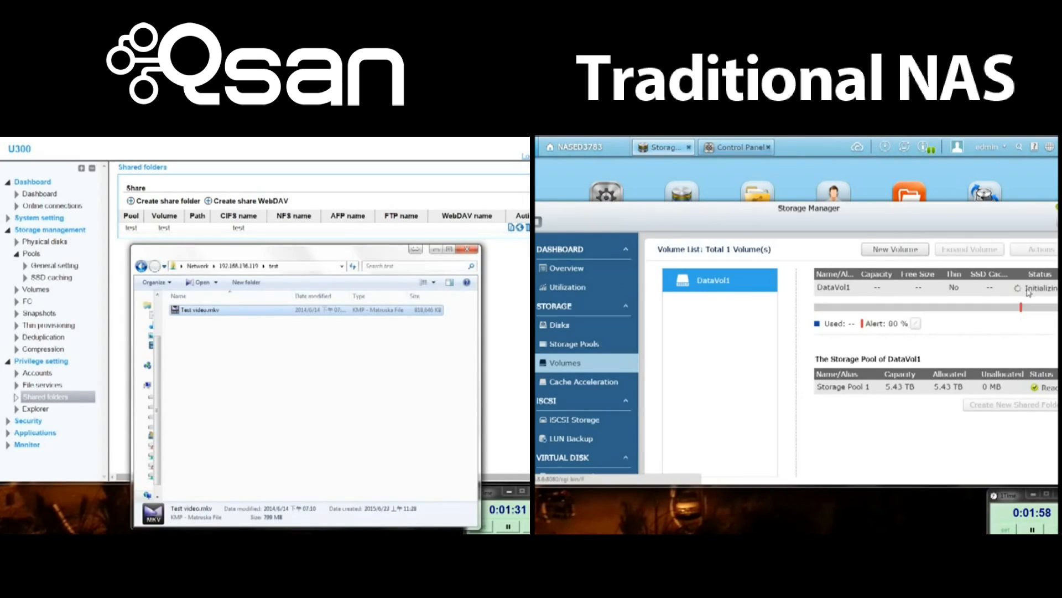
{"action": "mouse_move", "coordinate": [1008, 334]}
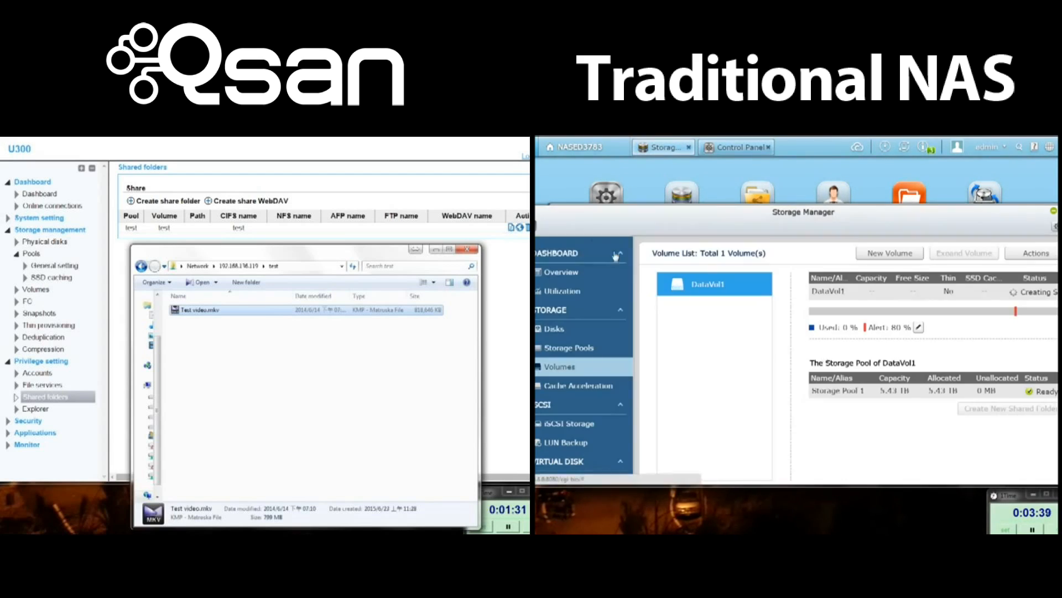
{"action": "mouse_move", "coordinate": [1020, 333]}
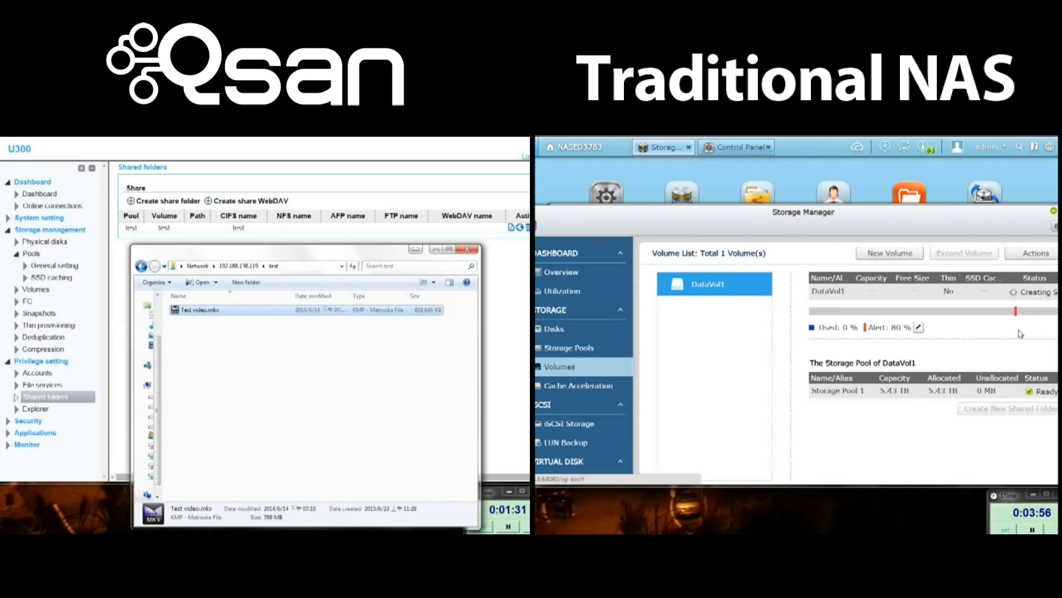